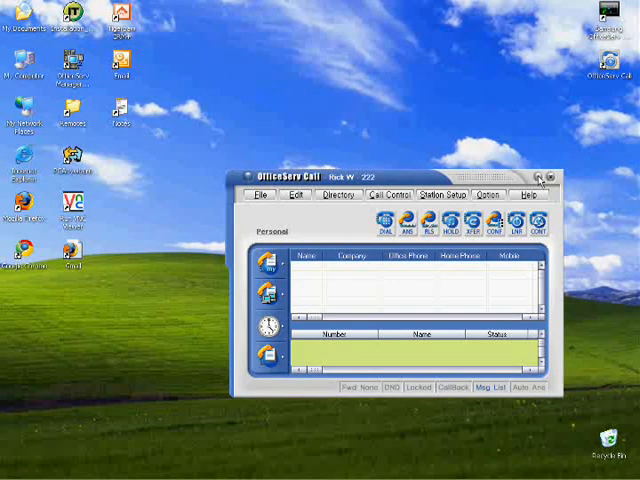
- Open the Call Notification Database settings with Search Web Contents enabled
left_click(488, 195)
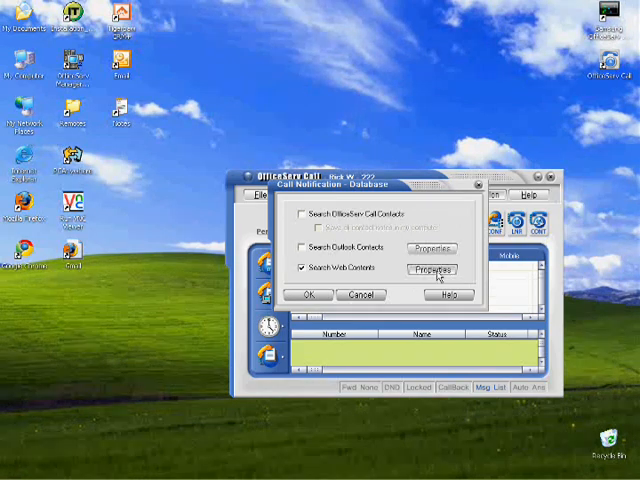
left_click(431, 270)
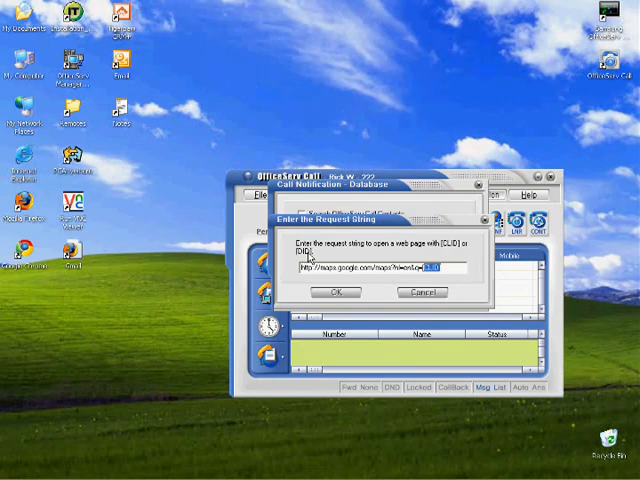
mouse_move(353, 293)
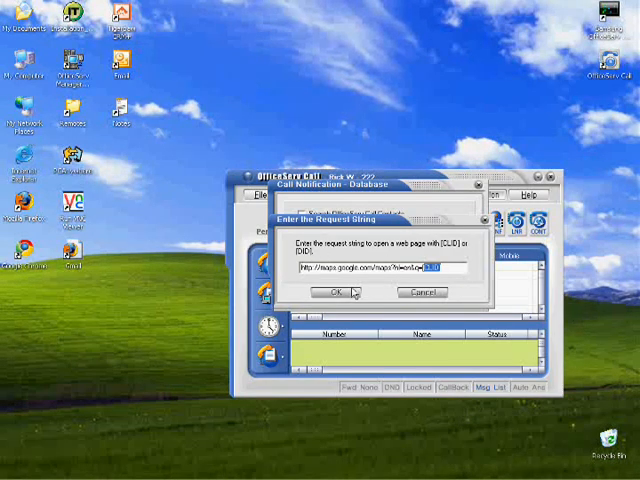
left_click(336, 293)
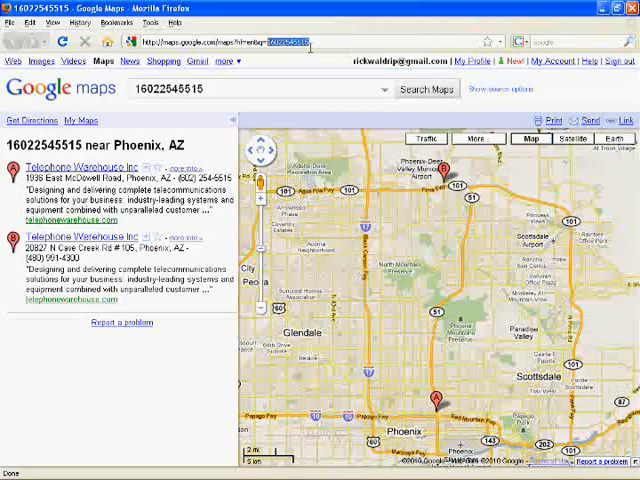
left_click(629, 7)
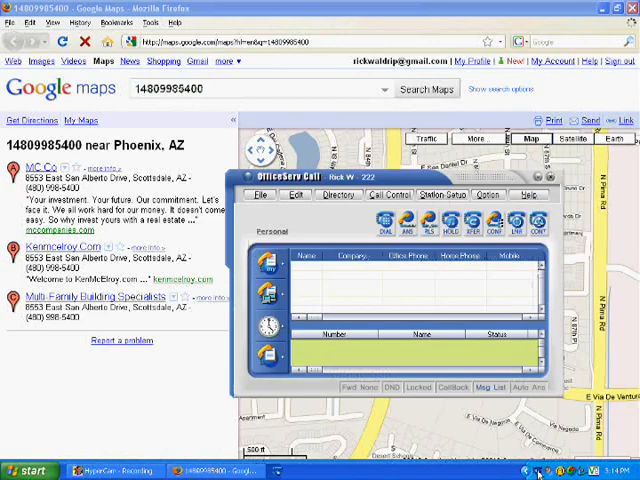
- Change the request string from [CLID] to [DID] and save it
left_click(487, 194)
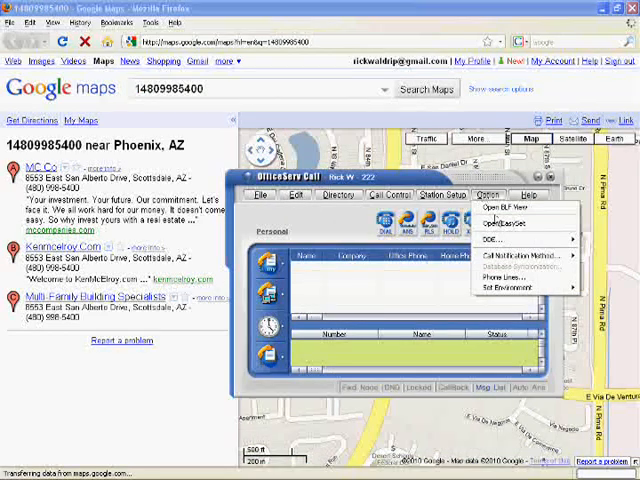
mouse_move(520, 262)
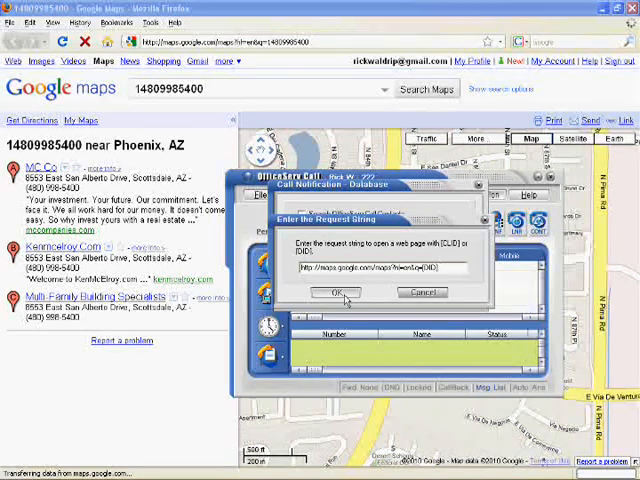
left_click(330, 292)
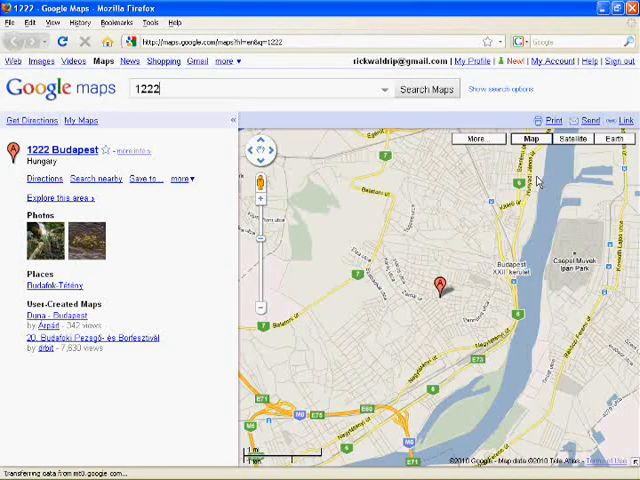
mouse_move(527, 93)
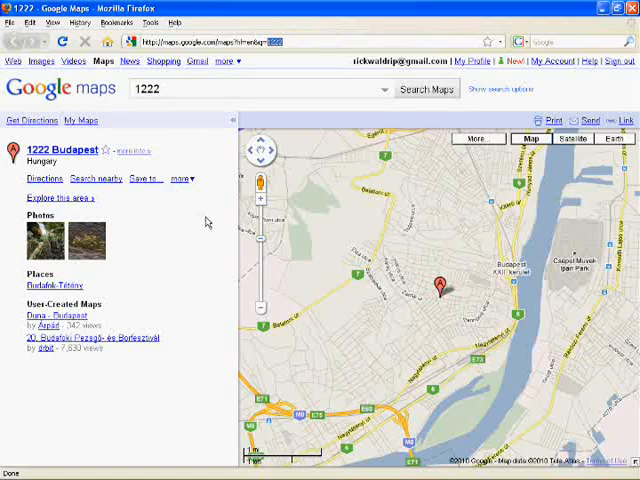
mouse_move(145, 150)
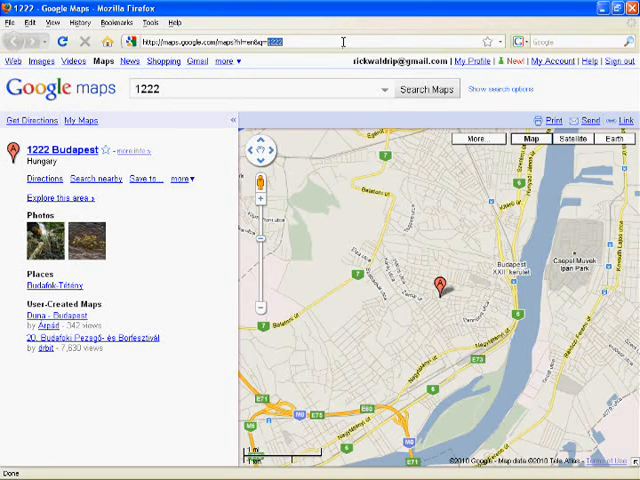
mouse_move(348, 42)
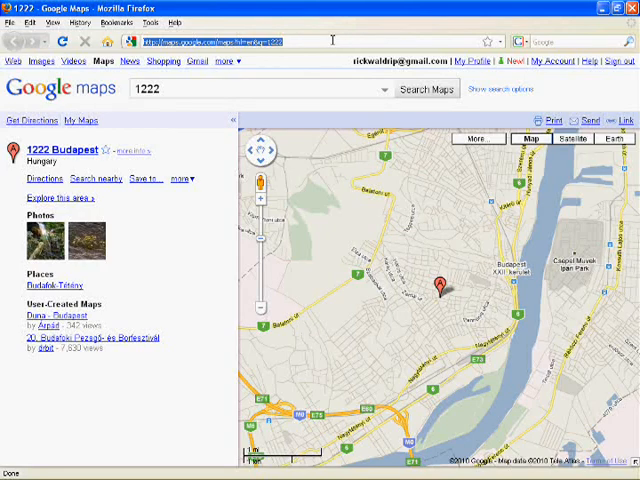
mouse_move(358, 57)
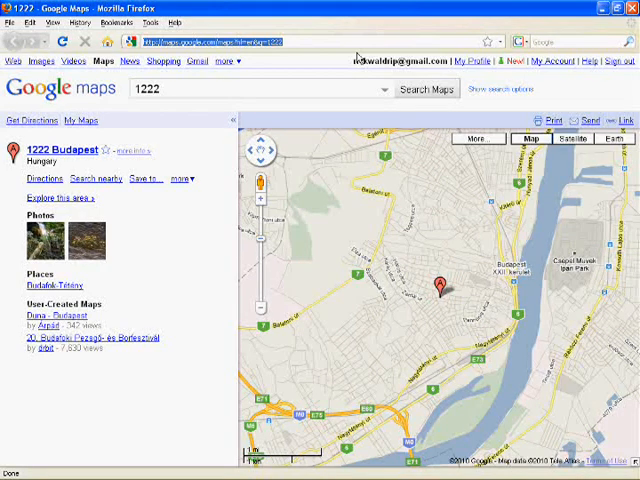